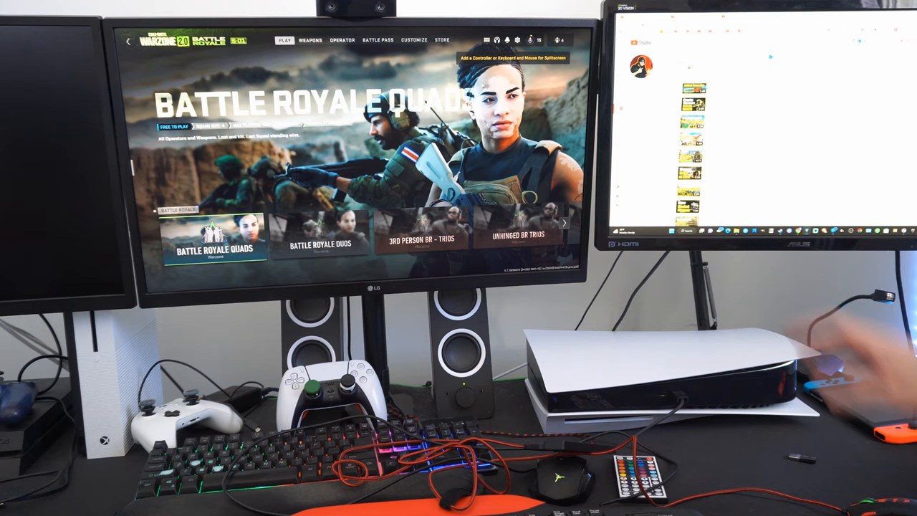
# Step: Bring up the Settings menu from the lobby's gear icon
pyautogui.click(536, 40)
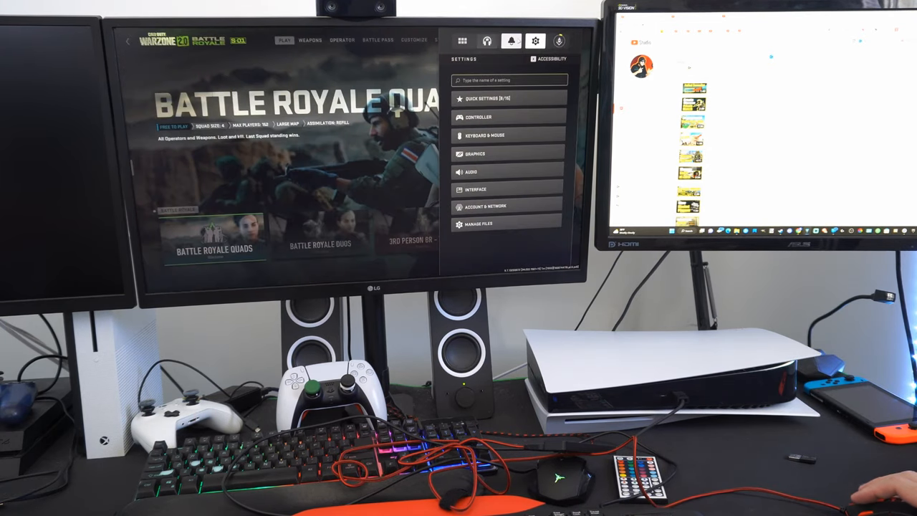
# Step: In Keyboard & Mouse settings switch Aiming Input Device to Mouse, then return to Battle Royale Duos
pyautogui.click(484, 135)
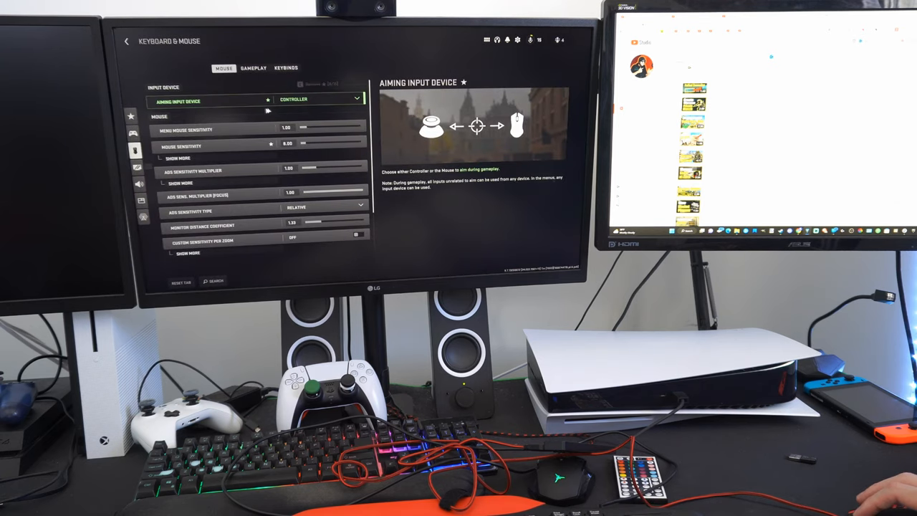
pyautogui.click(318, 99)
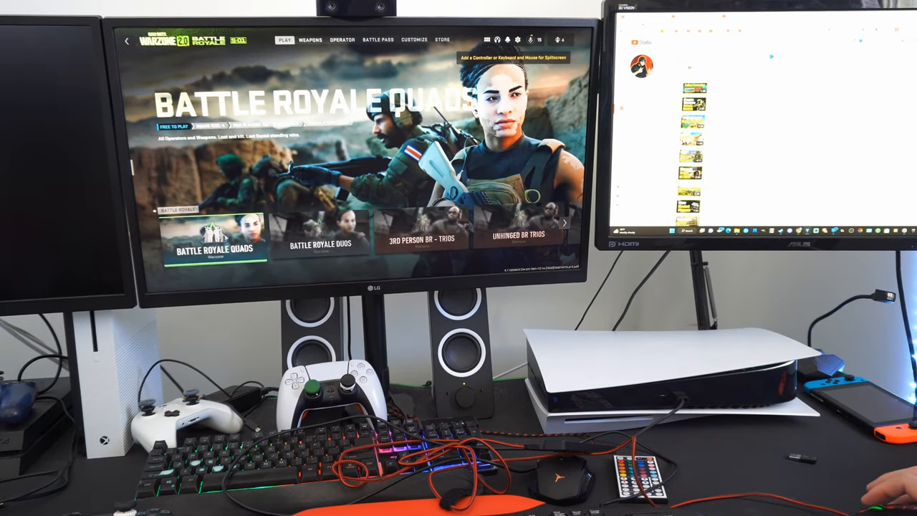
pyautogui.click(321, 236)
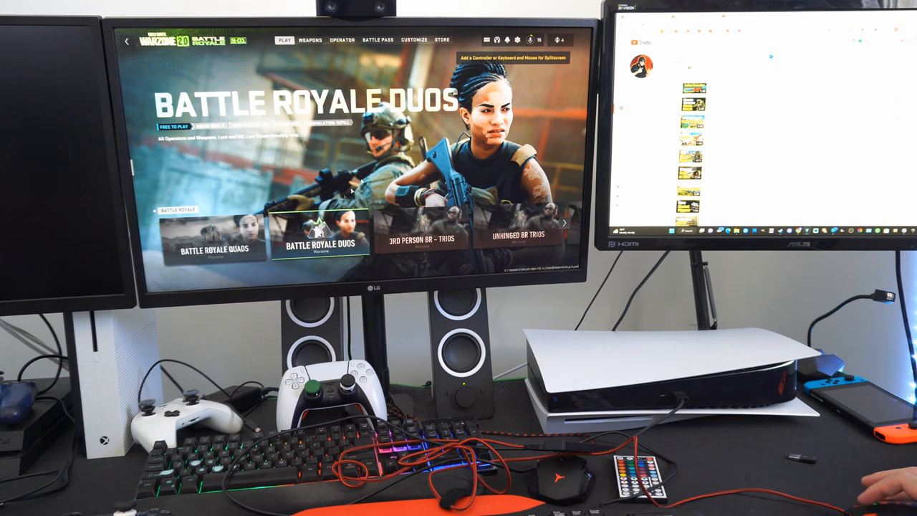